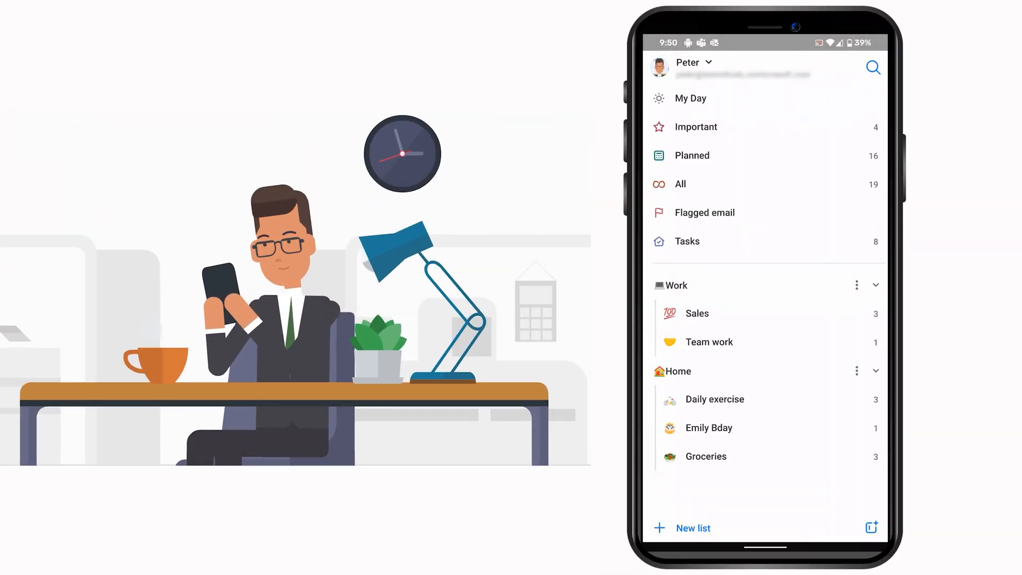
Add the 'Team event planning' task from the Important list to My Day.
left_click(690, 98)
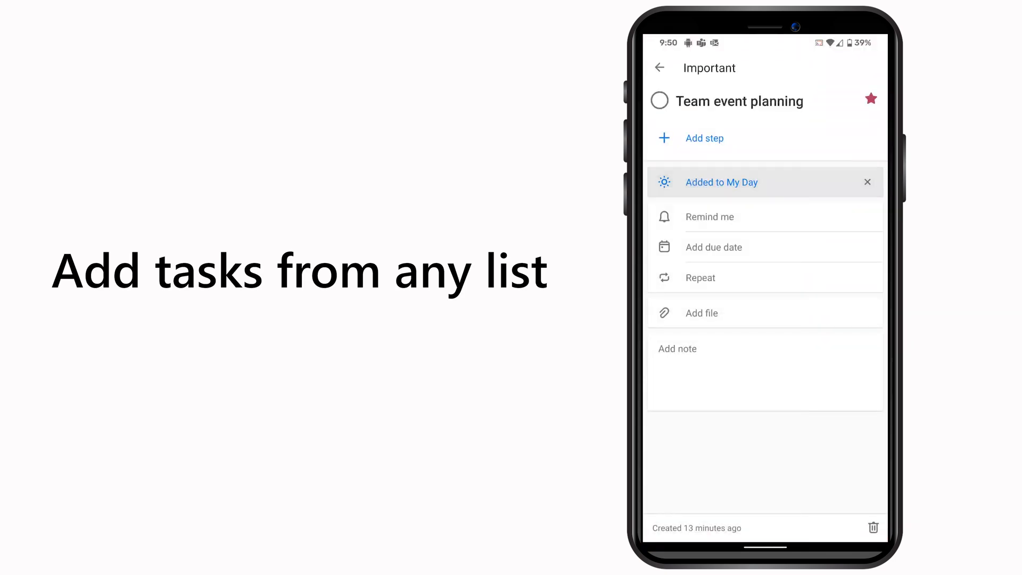
Return from task details to the My Day view for Friday, 12 June.
left_click(659, 67)
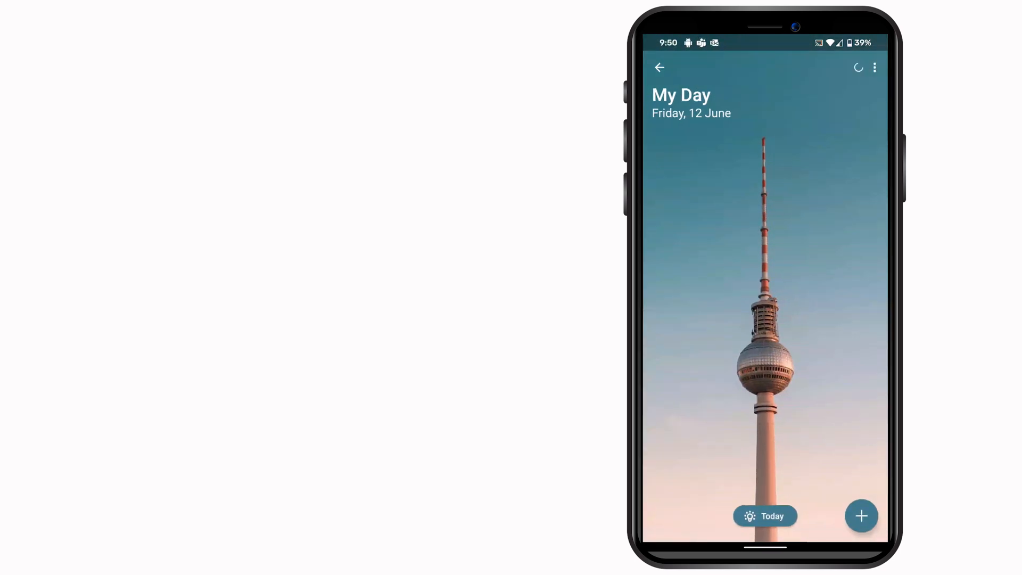